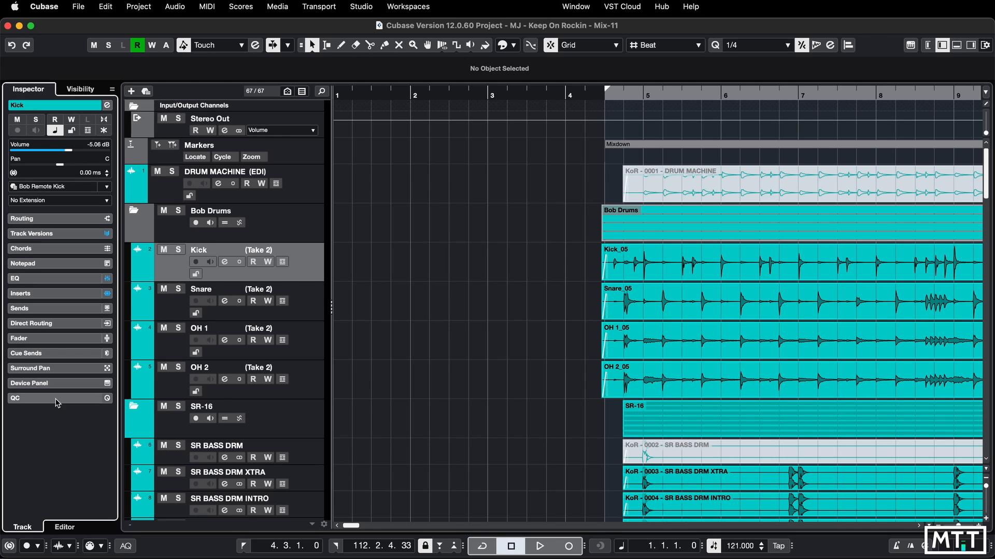
# Step: Expand the Kick track's Fader, EQ, Track Versions and Routing Inspector sections together
pyautogui.click(30, 368)
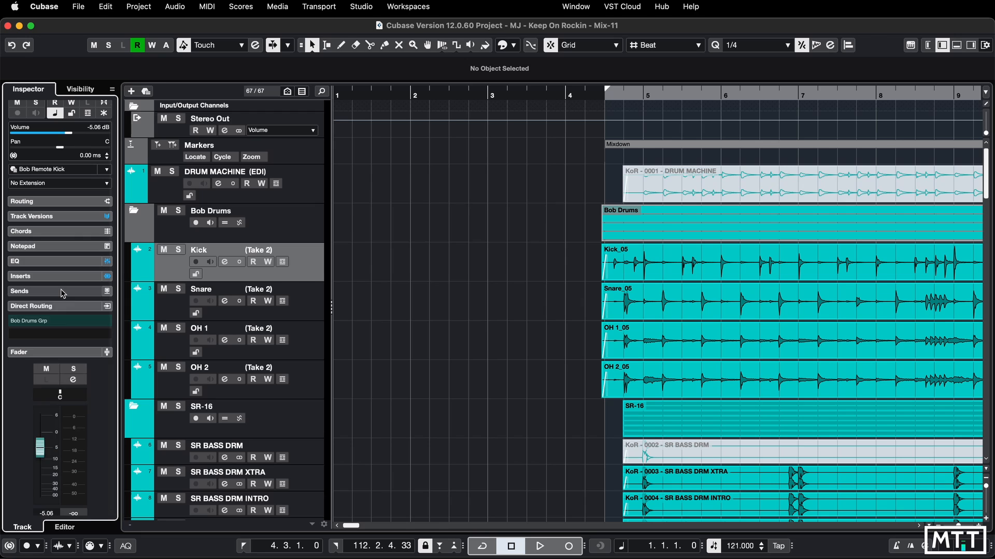
pyautogui.click(19, 260)
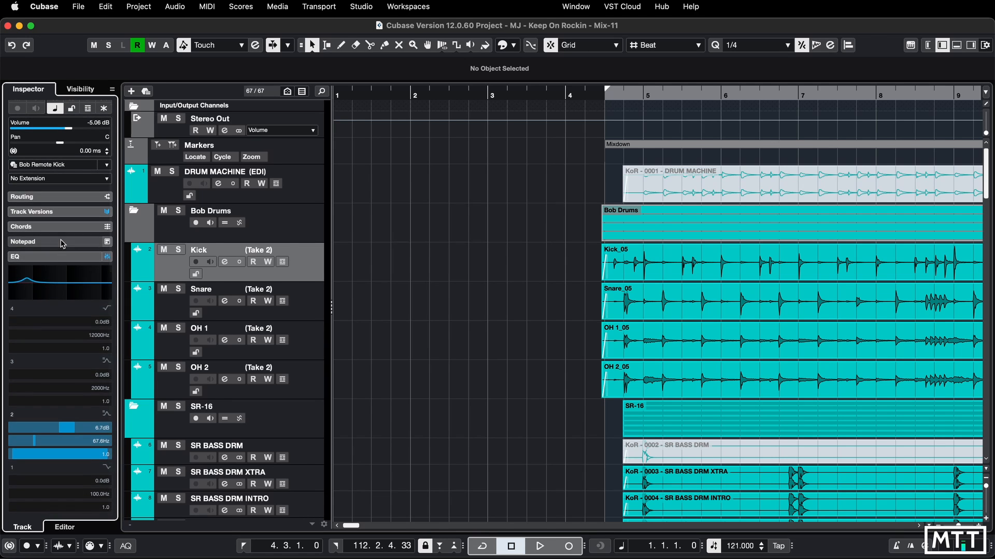
pyautogui.click(33, 211)
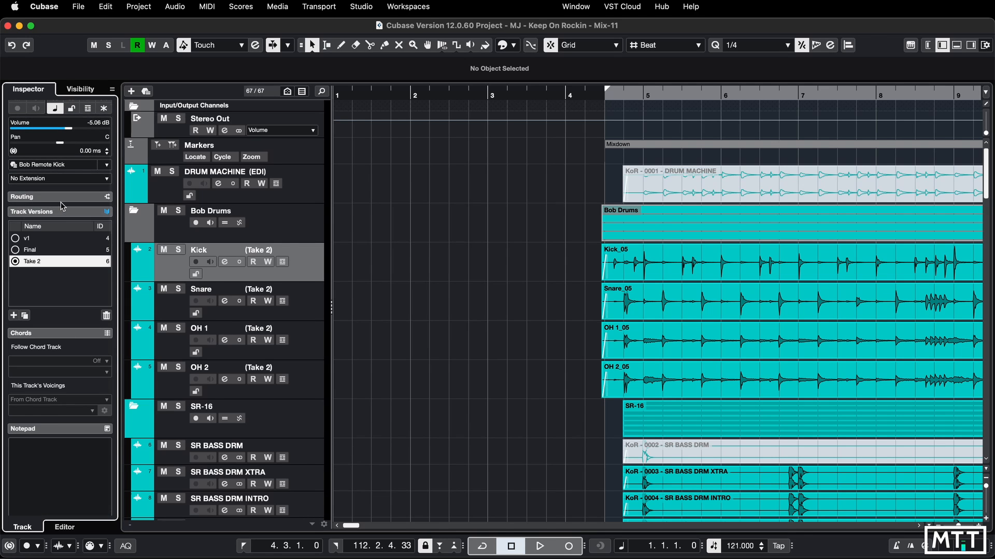
pyautogui.scroll(-3)
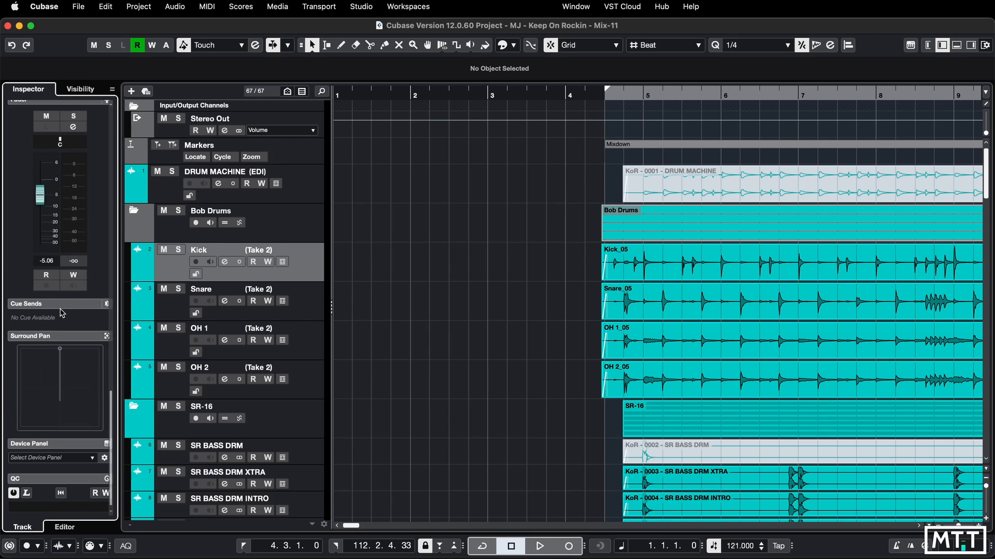
pyautogui.click(198, 250)
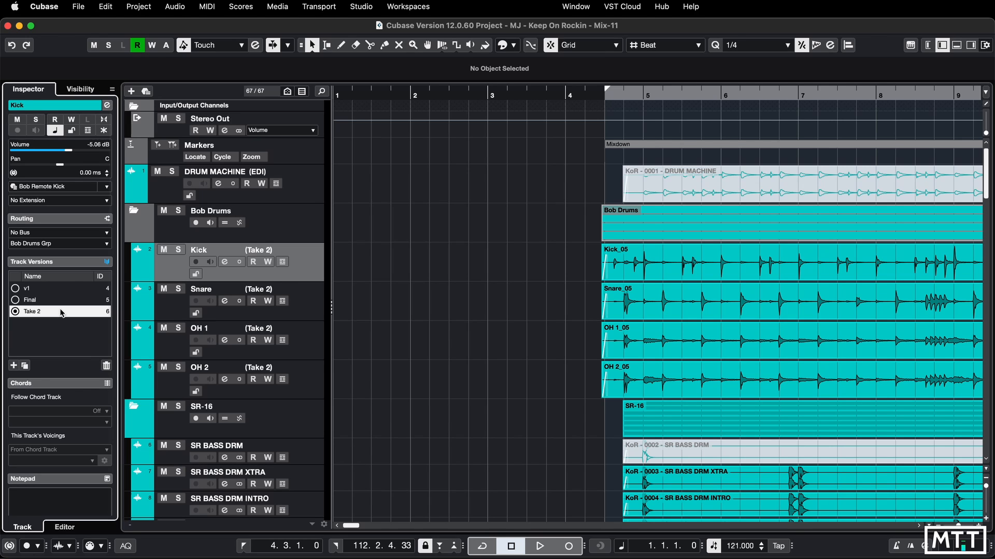
pyautogui.moveTo(70, 216)
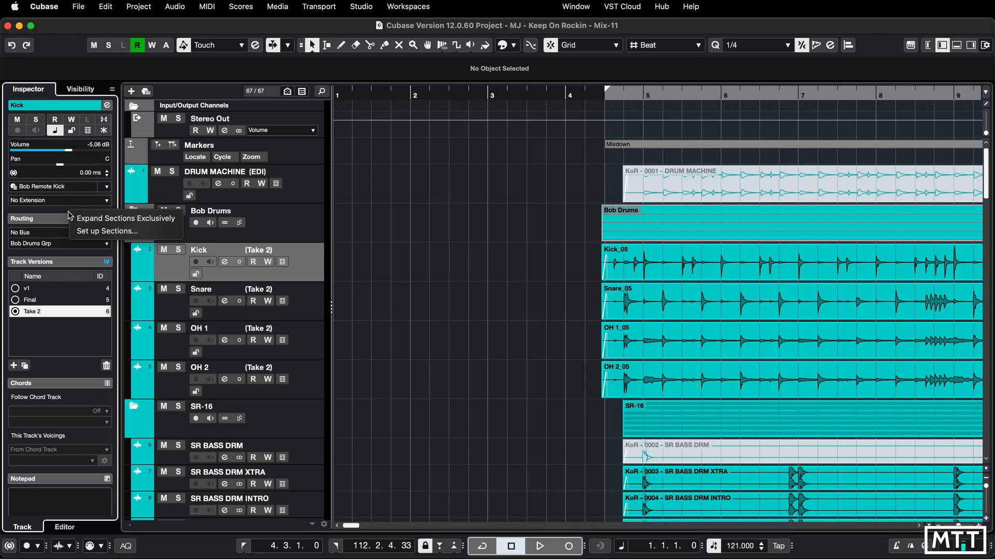
pyautogui.moveTo(126, 218)
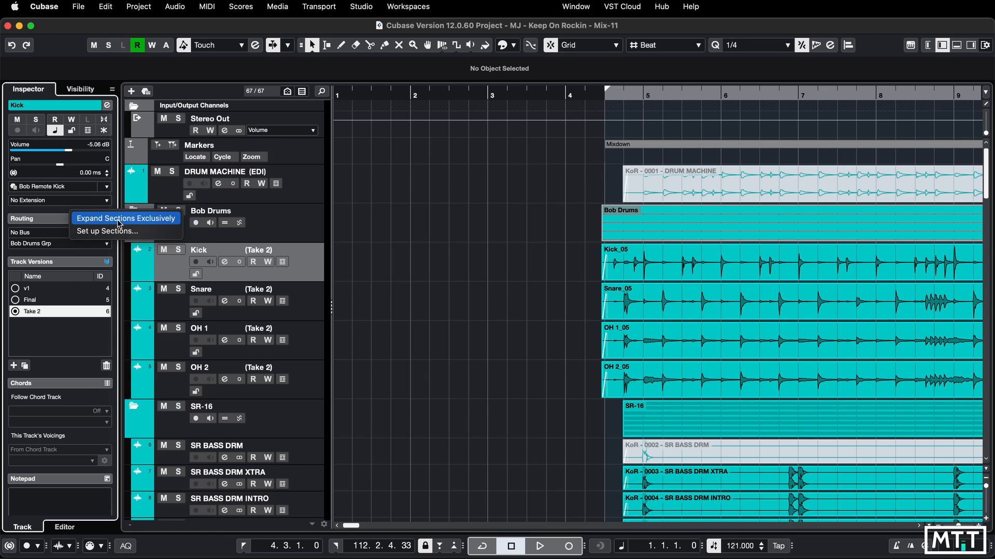
# Step: Enable Expand Sections Exclusively, test with Chords and EQ, then collapse Direct Routing
pyautogui.click(125, 218)
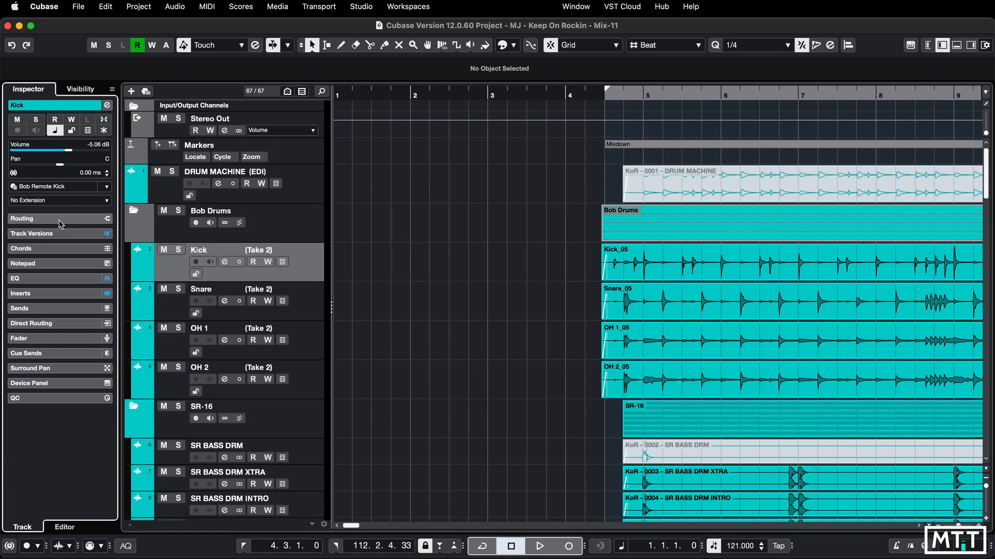
pyautogui.click(32, 232)
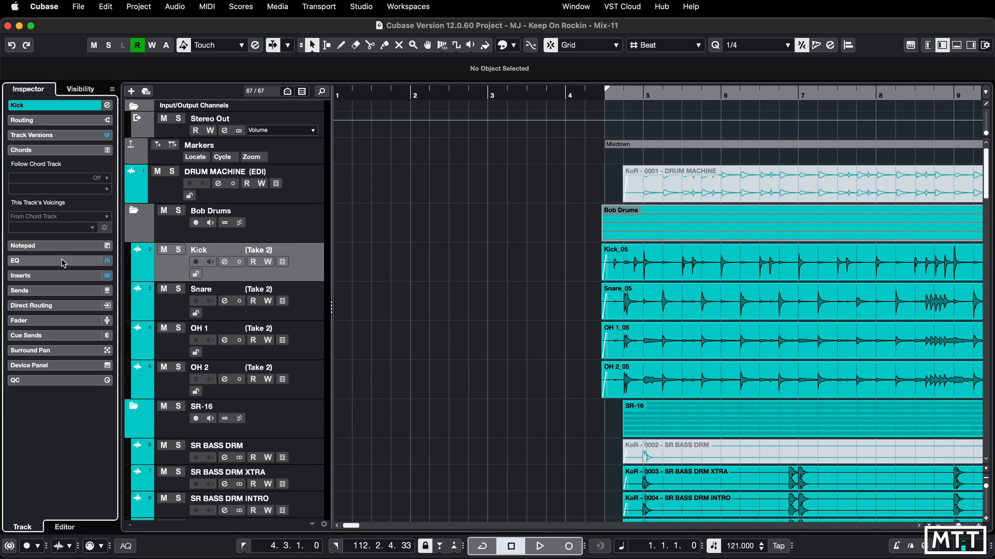
pyautogui.click(25, 261)
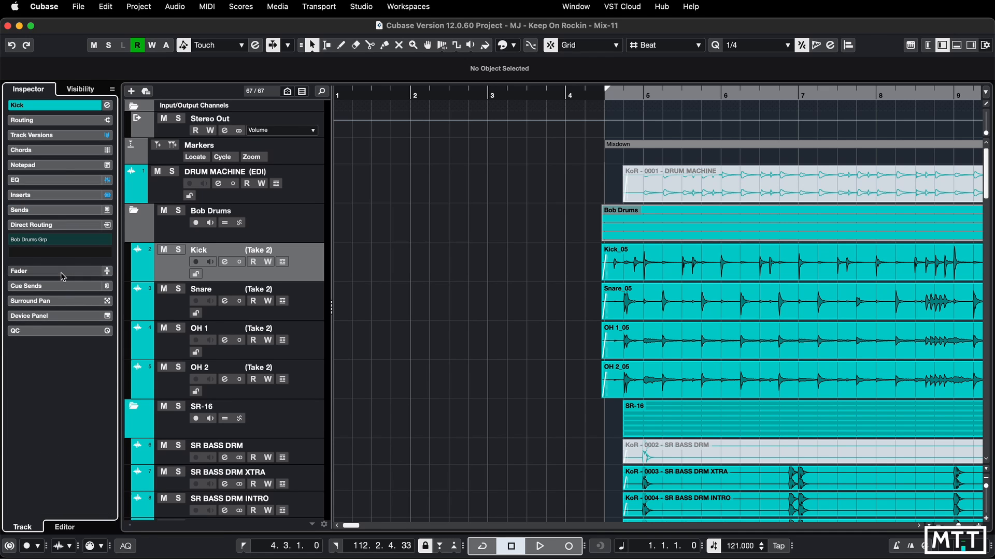
pyautogui.click(32, 225)
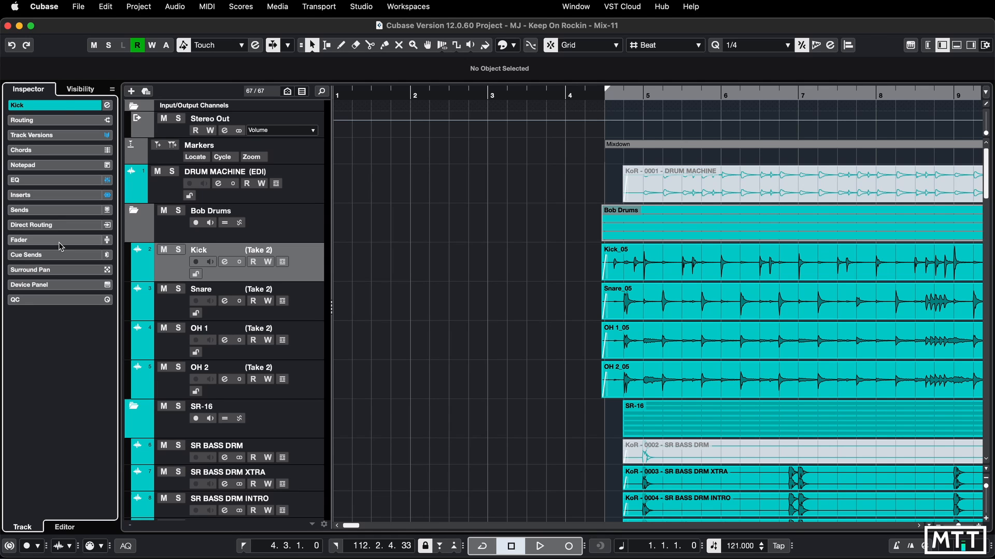
# Step: Expand the Kick track's basic settings and show the Channel zone with inserts and fader
pyautogui.click(33, 105)
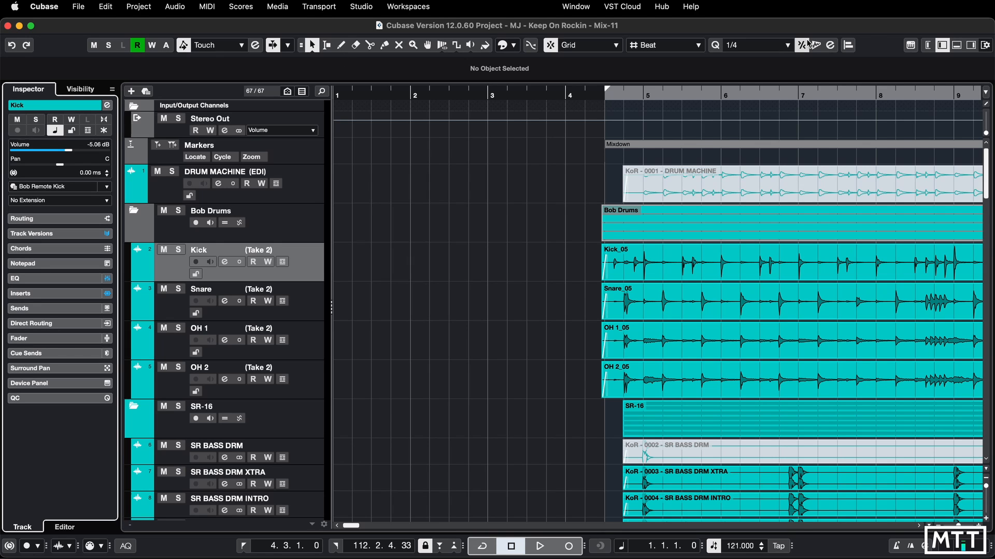
pyautogui.moveTo(926, 45)
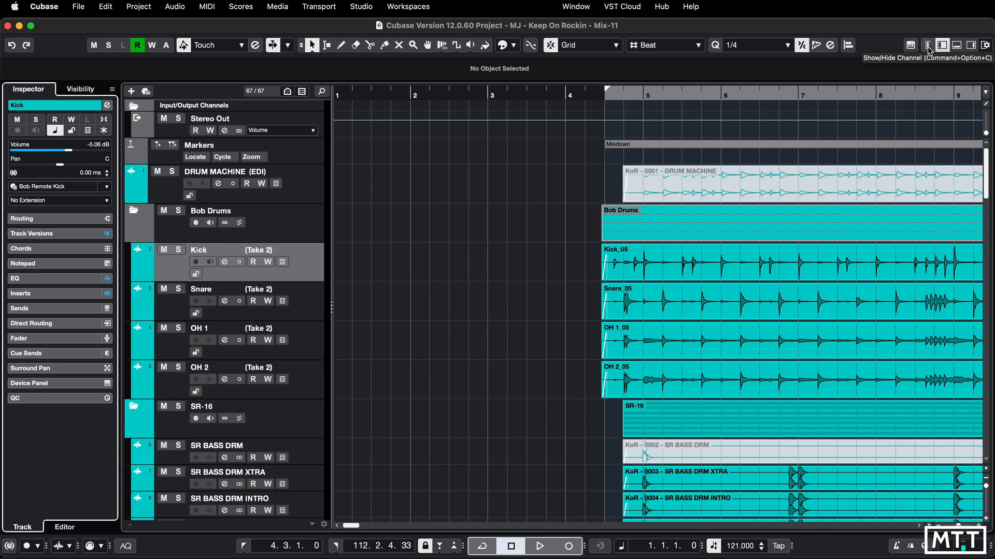
pyautogui.click(927, 46)
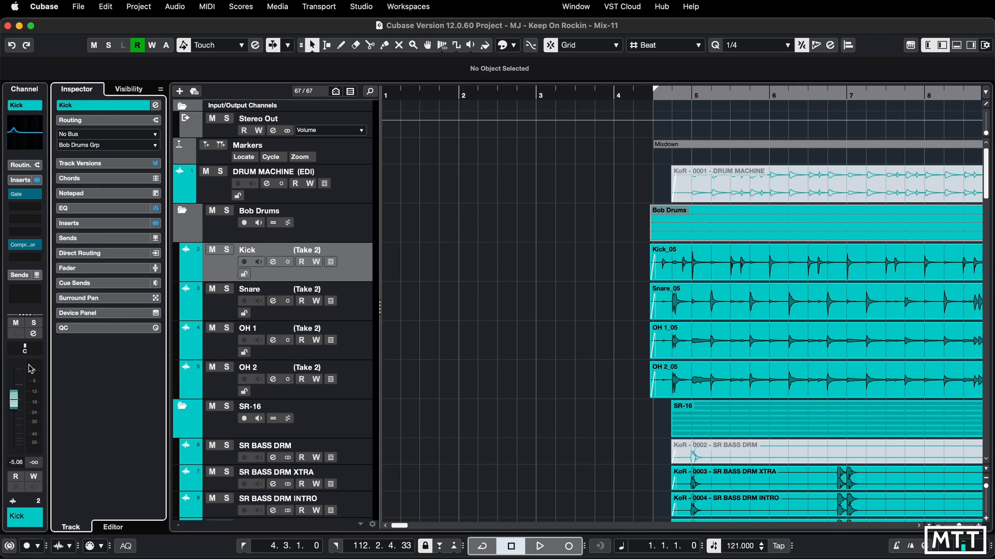
pyautogui.moveTo(57, 384)
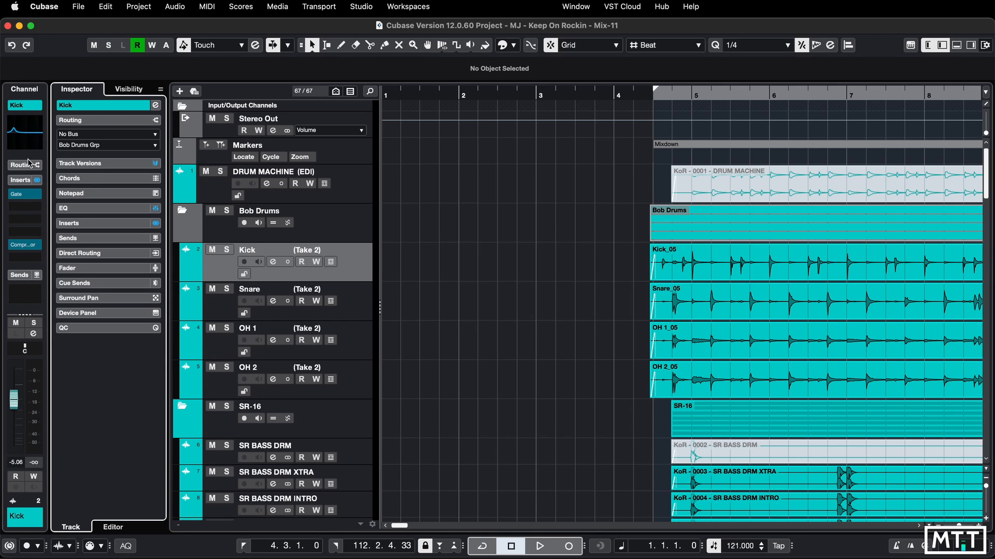
pyautogui.moveTo(31, 378)
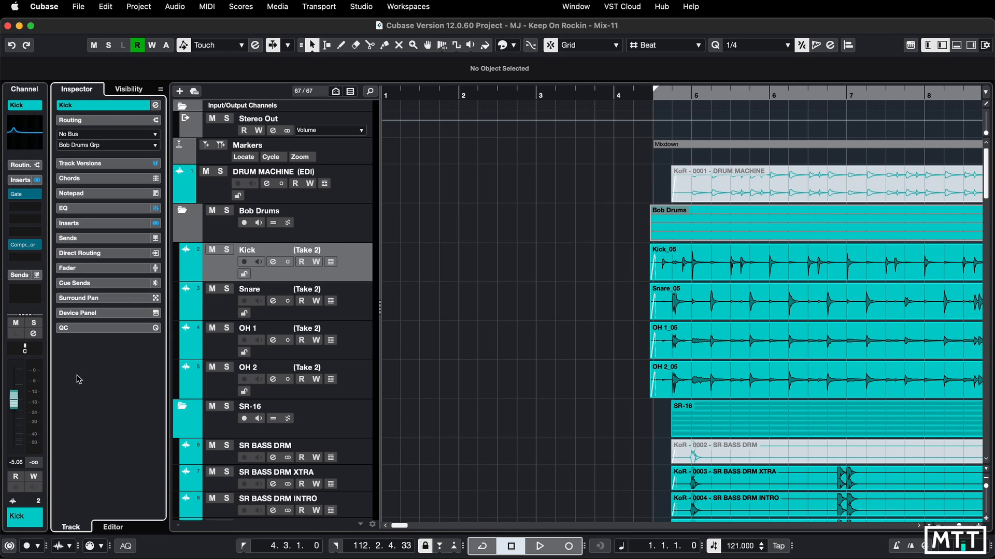
pyautogui.moveTo(105, 373)
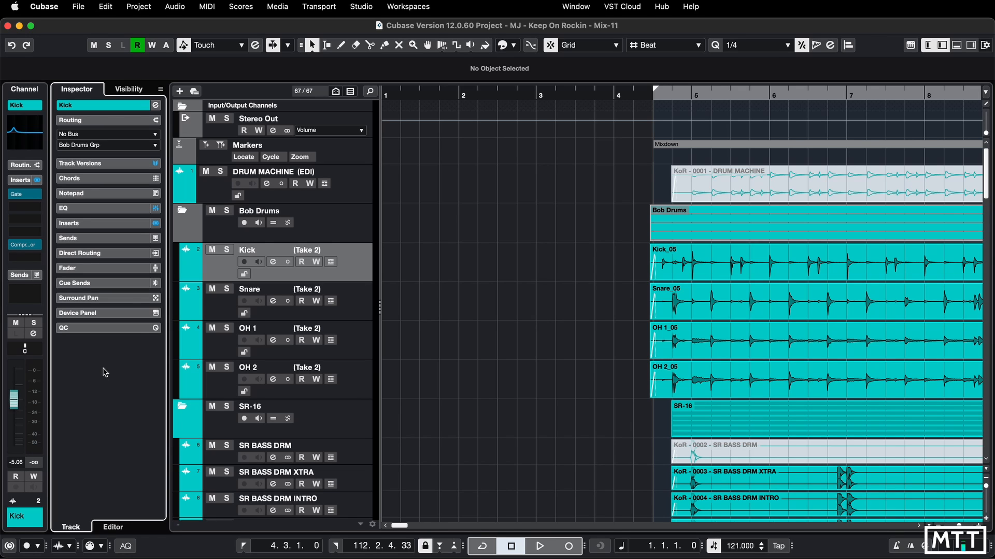
pyautogui.rightClick(105, 362)
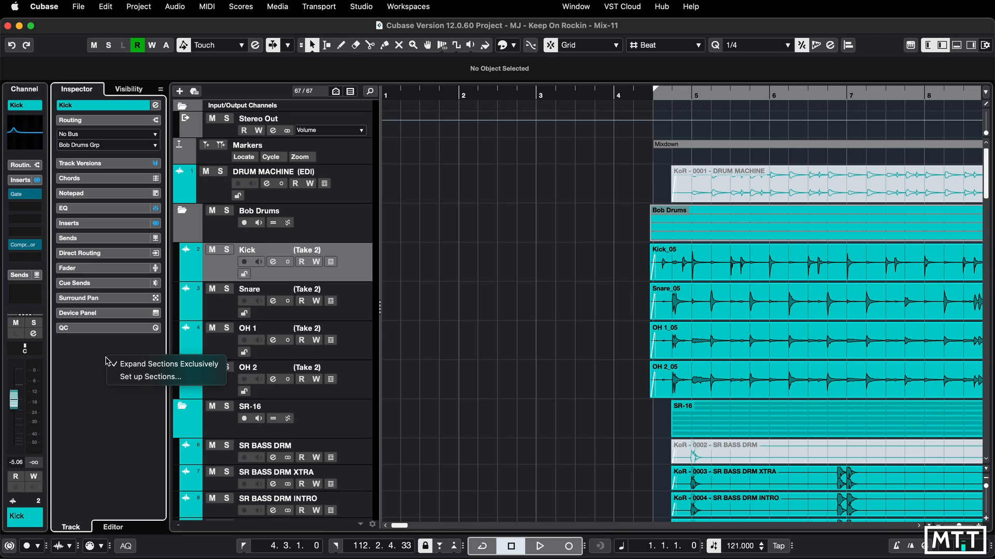
pyautogui.moveTo(150, 376)
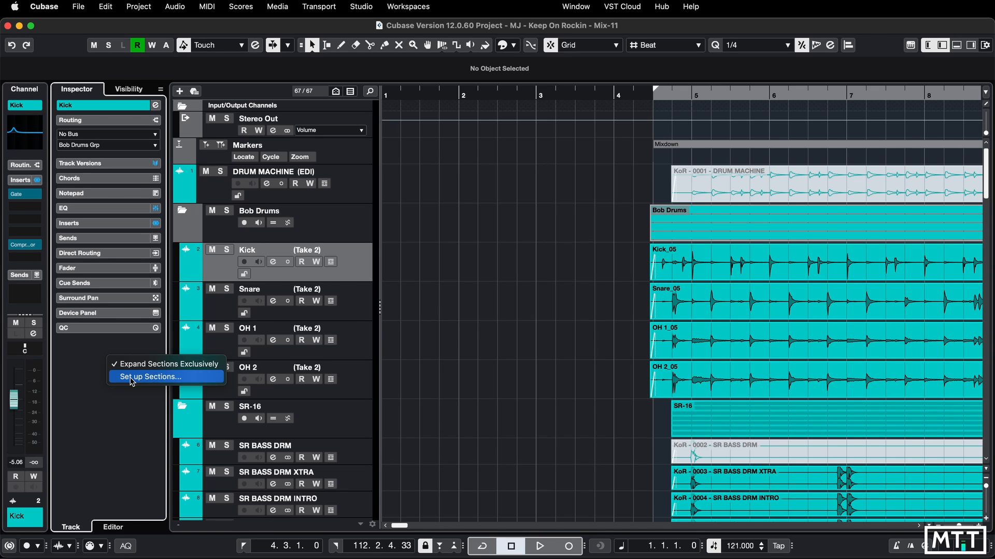
pyautogui.click(150, 376)
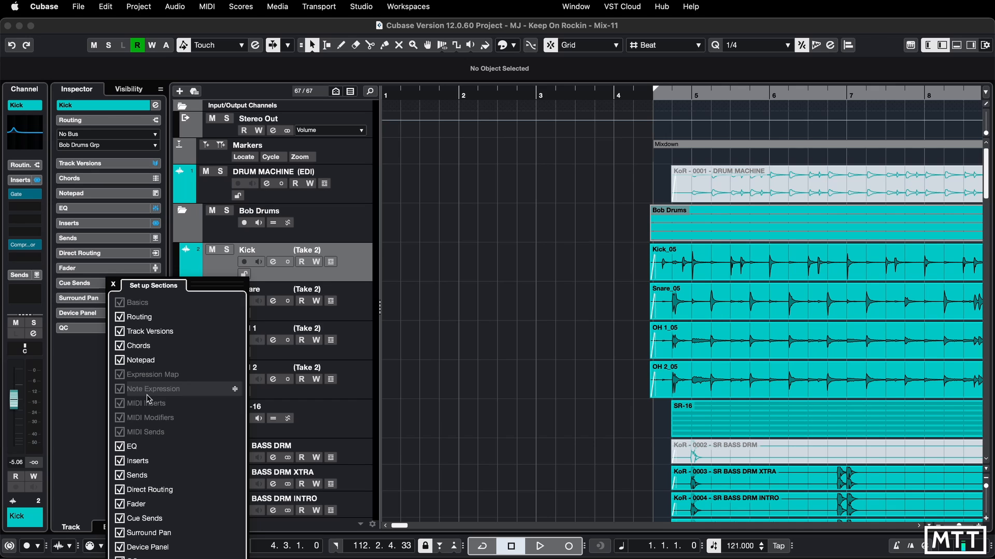
pyautogui.moveTo(152, 374)
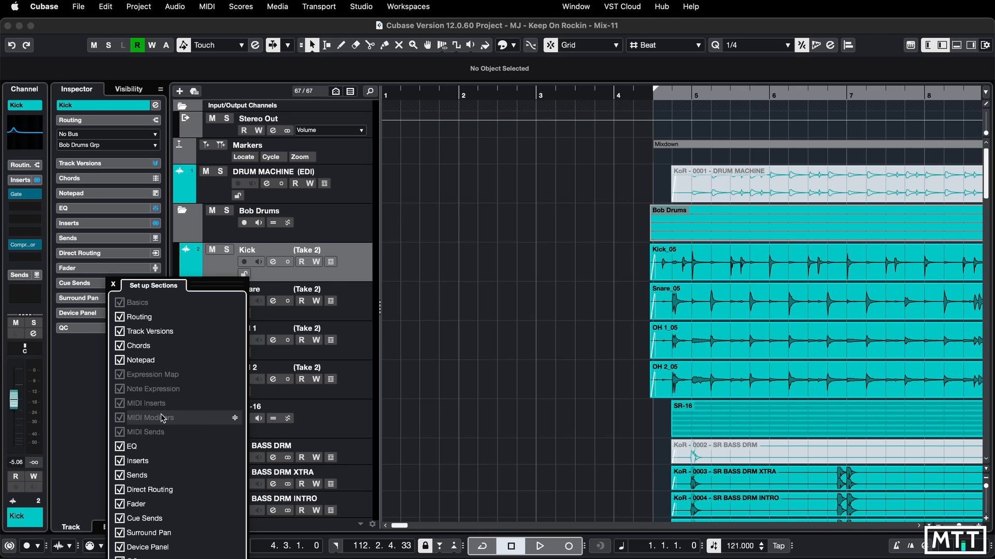
pyautogui.moveTo(146, 404)
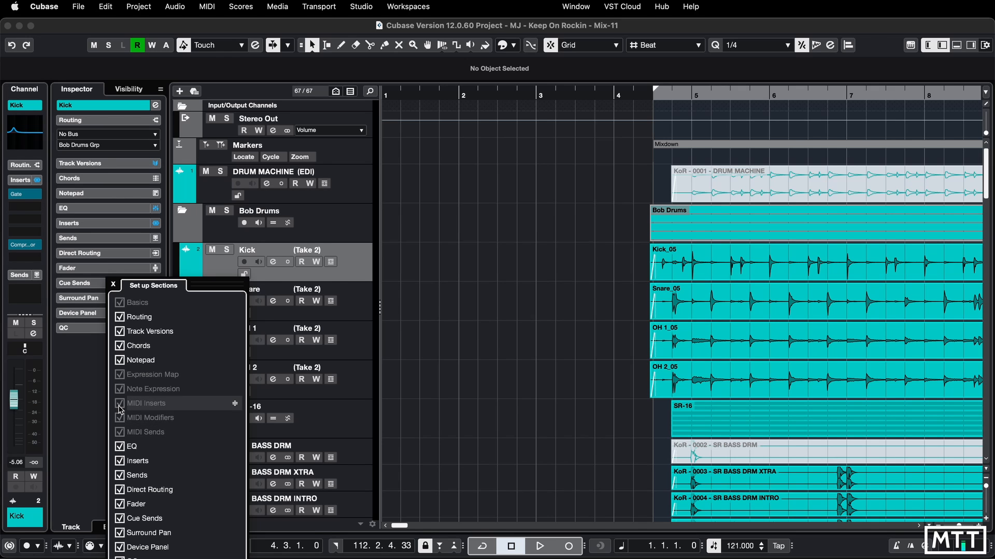
pyautogui.moveTo(124, 446)
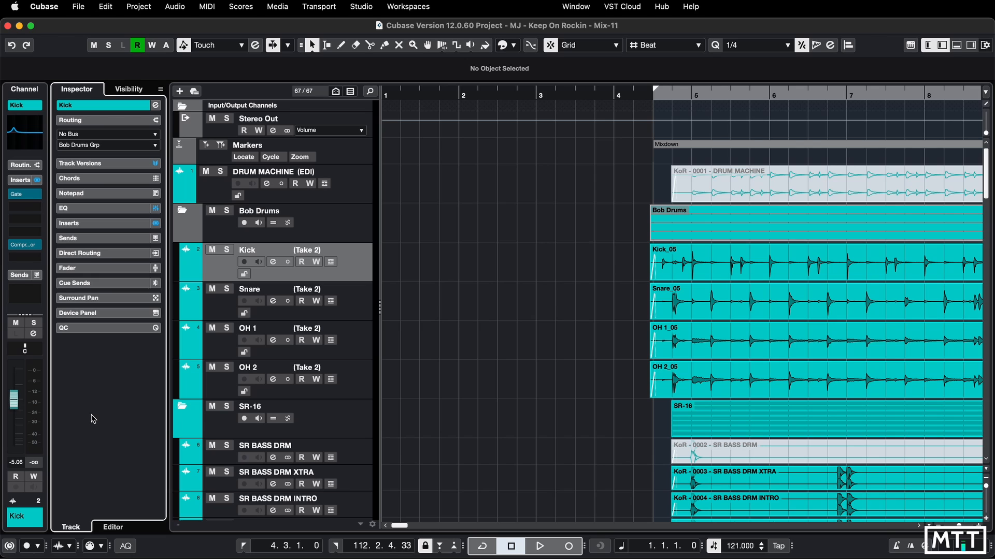
pyautogui.moveTo(30, 314)
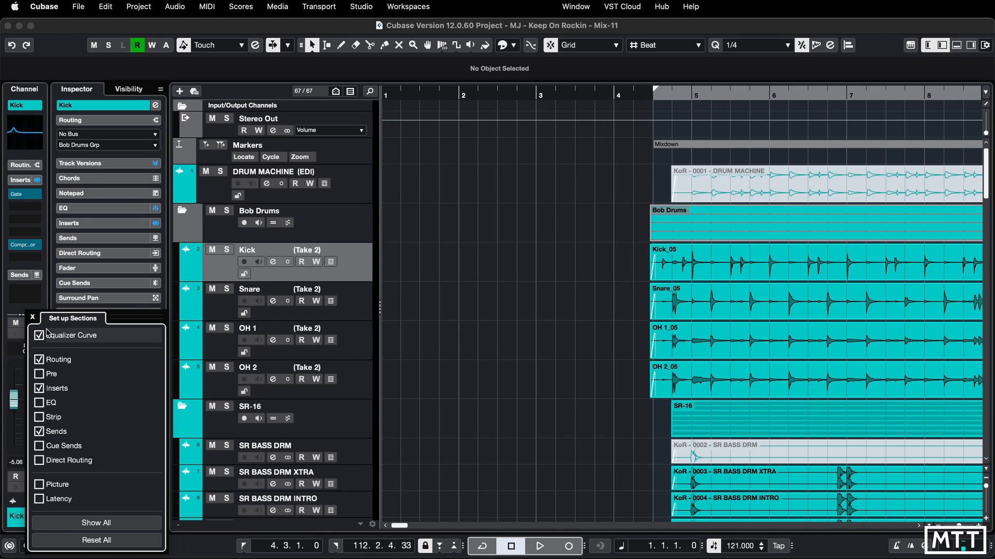
# Step: Untick Routing in the Channel zone's section setup
pyautogui.click(39, 359)
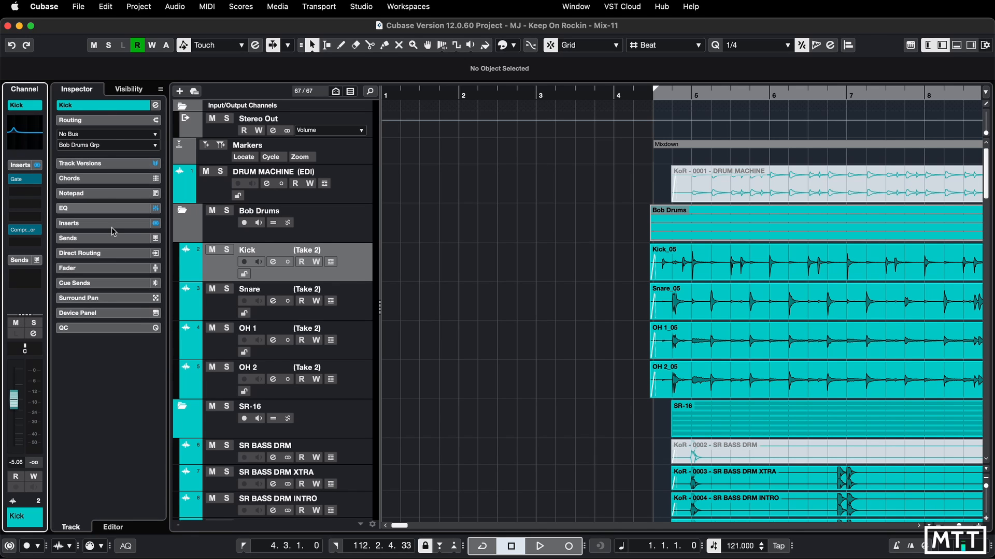
pyautogui.moveTo(130, 366)
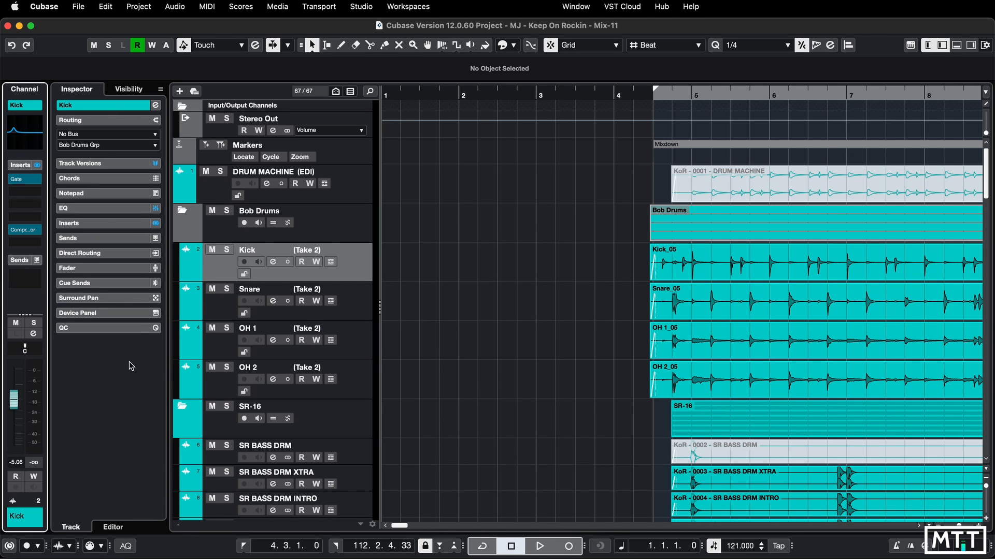